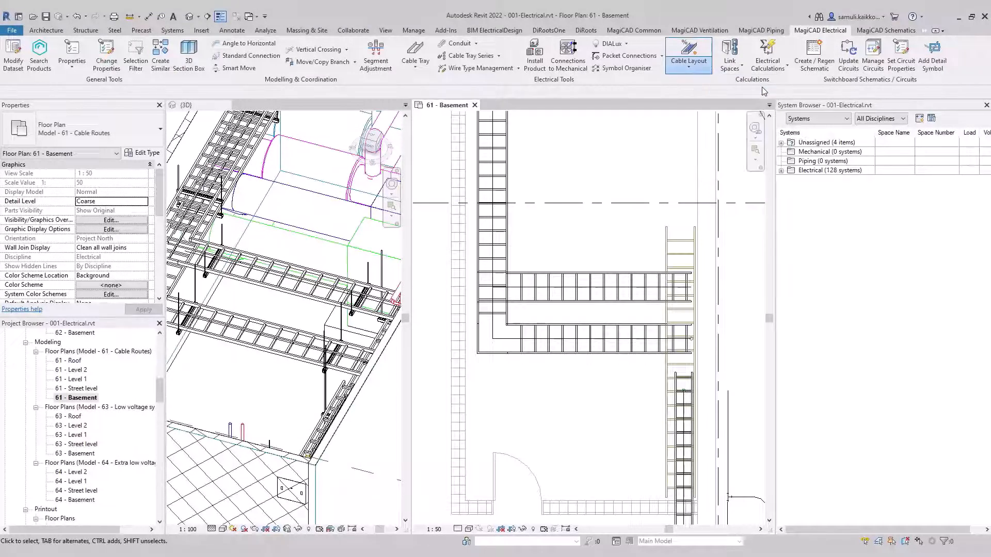
Step: Place a Cable Layout filling graphic for the basement tray showing 26.9% fill and 3.0 kg/m
{"action": "left_click", "coordinate": [687, 54]}
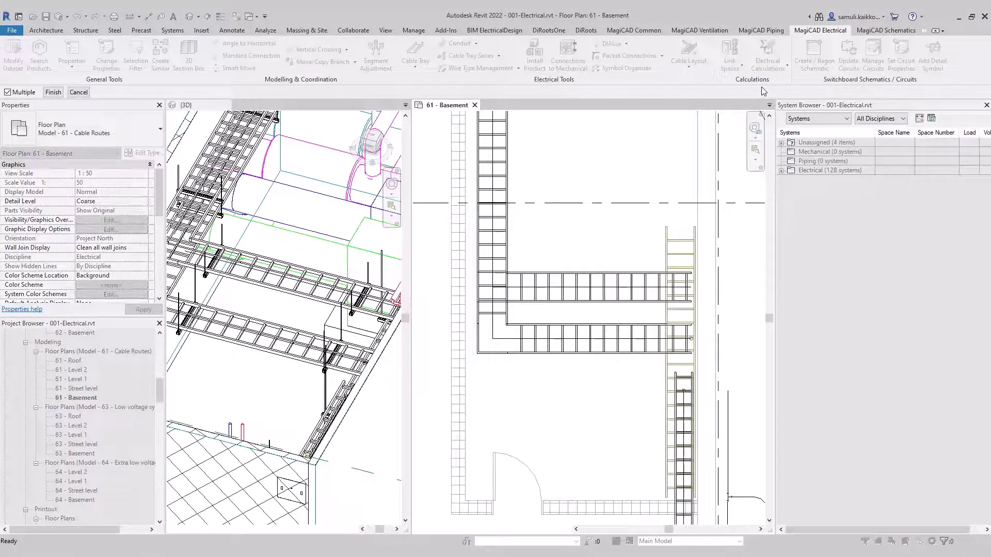
{"action": "mouse_move", "coordinate": [628, 290]}
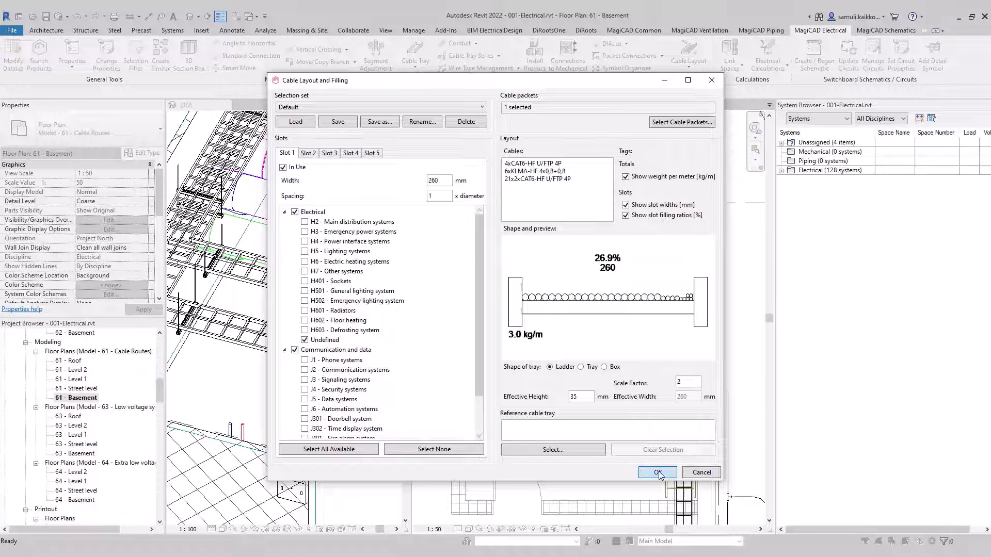
{"action": "left_click", "coordinate": [656, 472]}
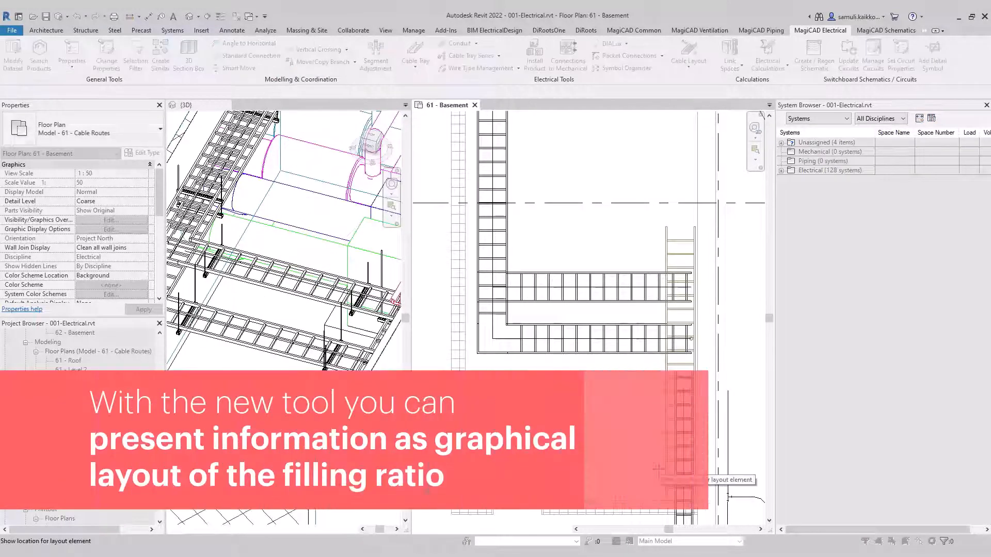
{"action": "mouse_move", "coordinate": [594, 256]}
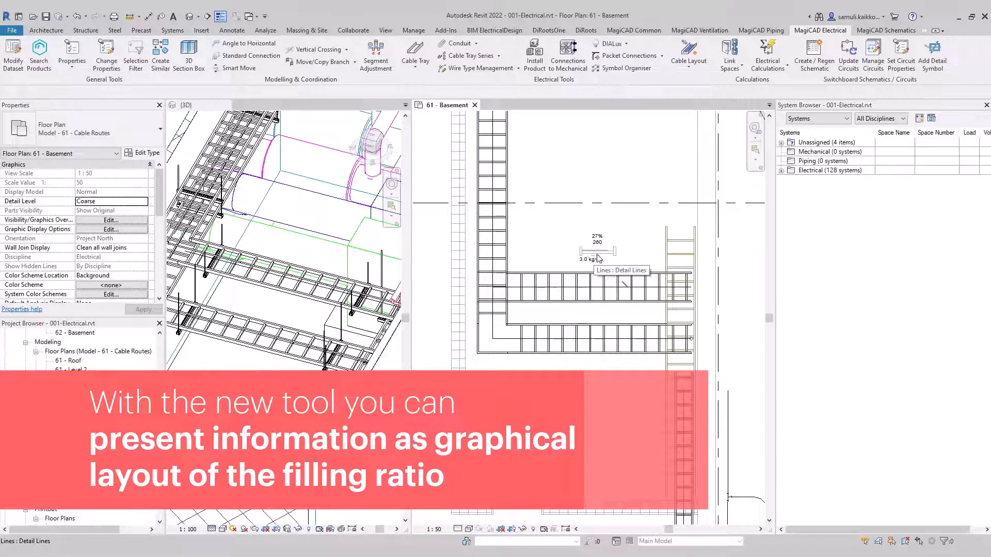
Step: Start a second Cable Layout and pick the cable ladder as the reference tray
{"action": "left_click", "coordinate": [688, 55]}
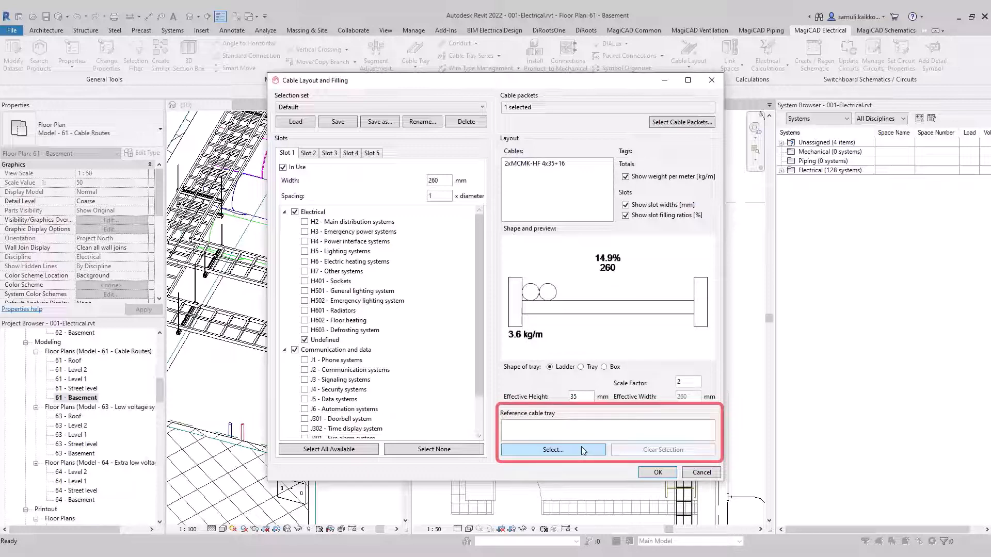
{"action": "left_click", "coordinate": [551, 450]}
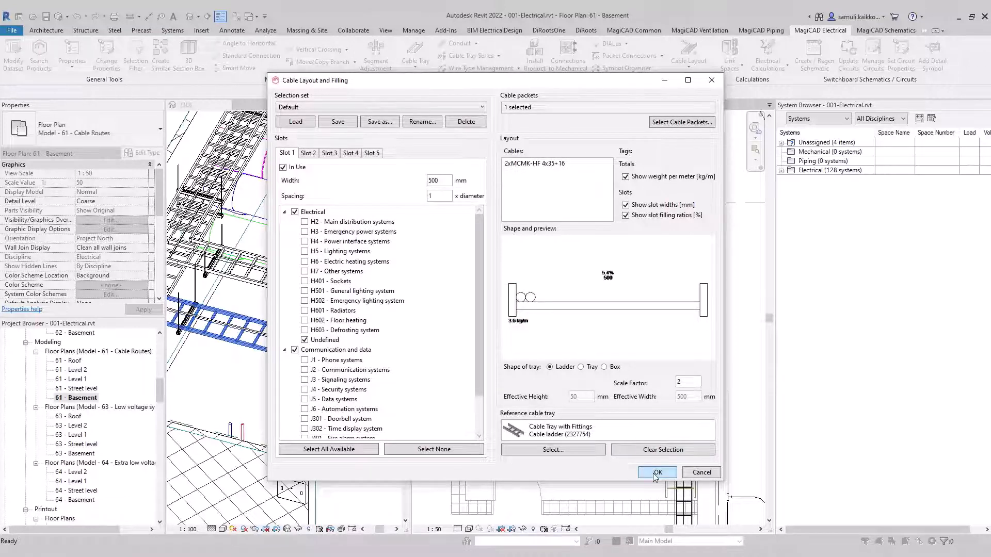
Step: Confirm the ladder layout, then set Slot 2 to 250 mm Electrical and Slot 1 to Communication and data
{"action": "left_click", "coordinate": [656, 472]}
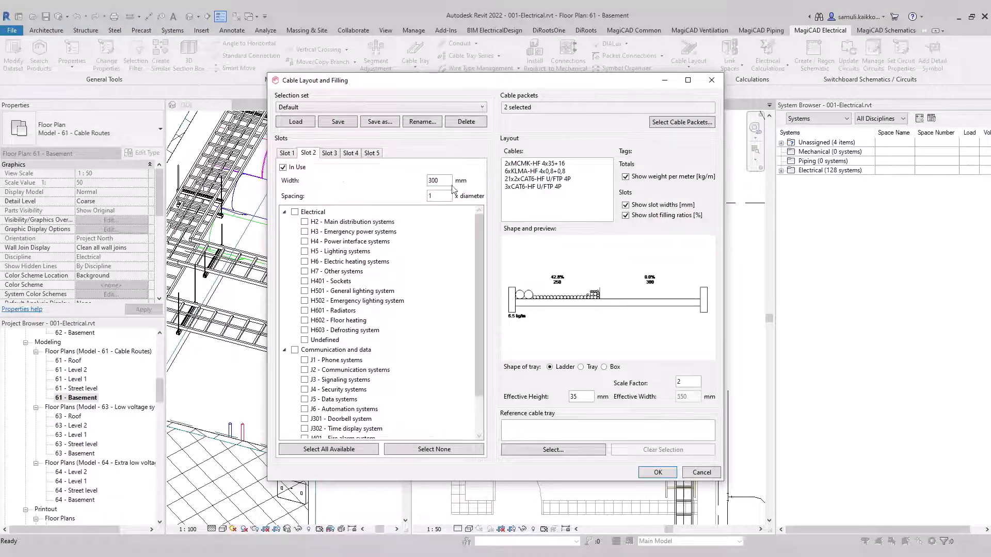
{"action": "type", "text": "250"}
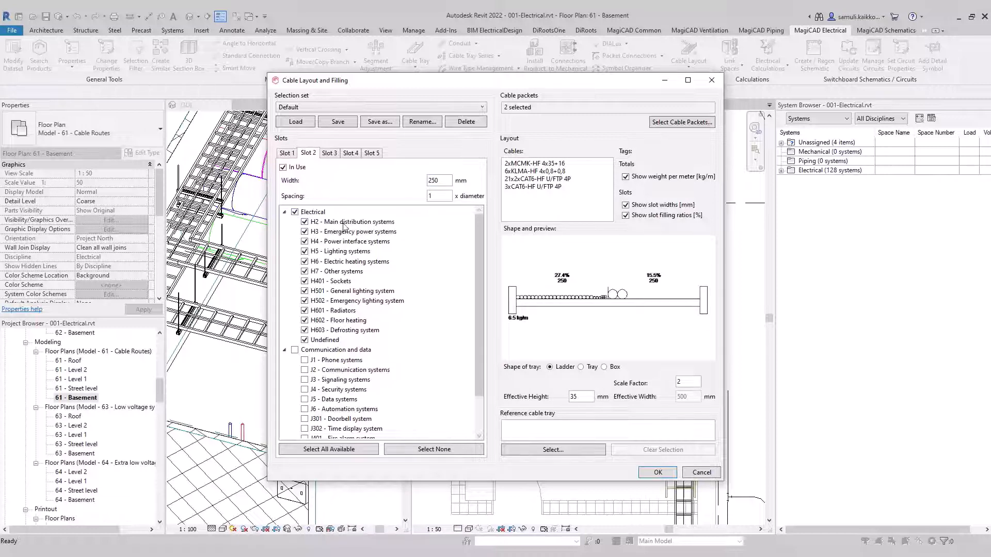
{"action": "left_click", "coordinate": [295, 306]}
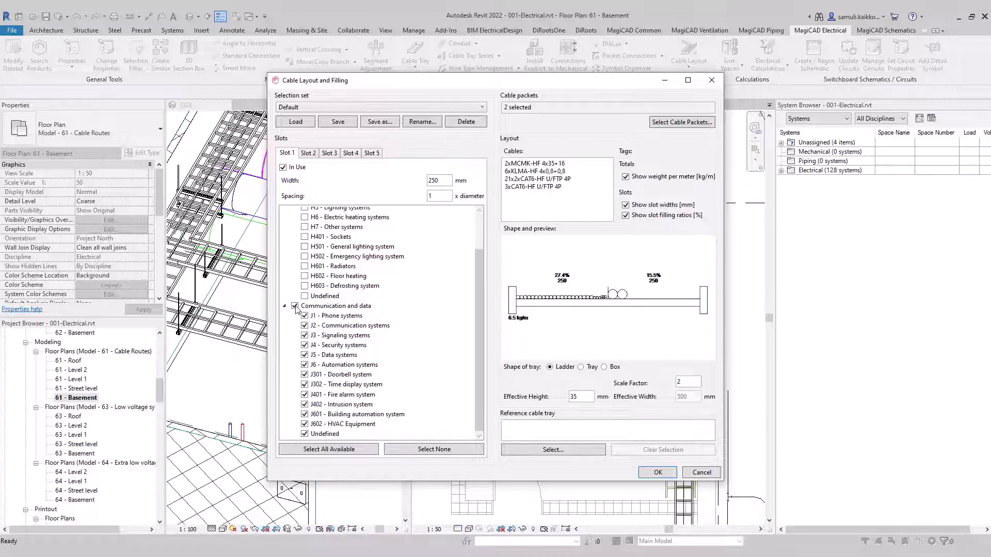
{"action": "left_click", "coordinate": [295, 306]}
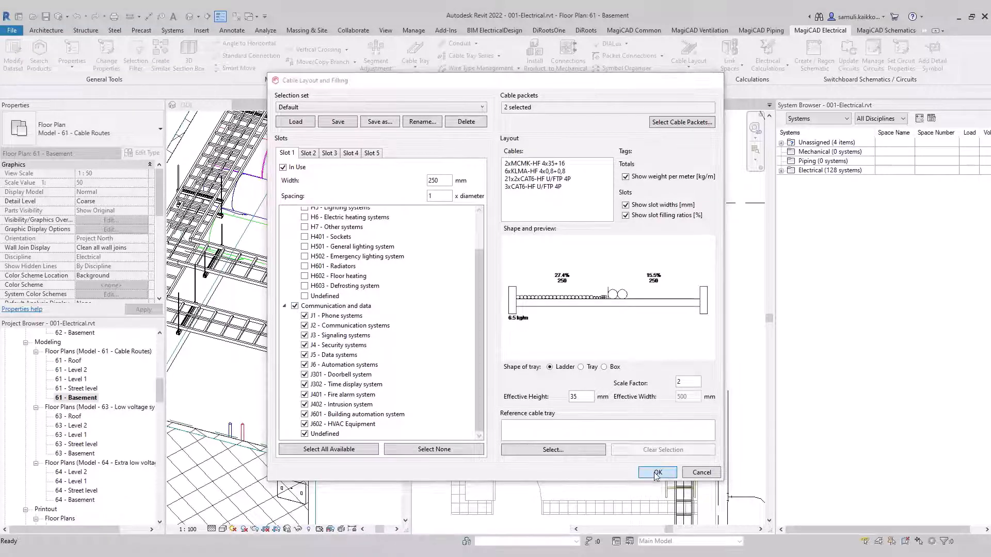
{"action": "left_click", "coordinate": [656, 472]}
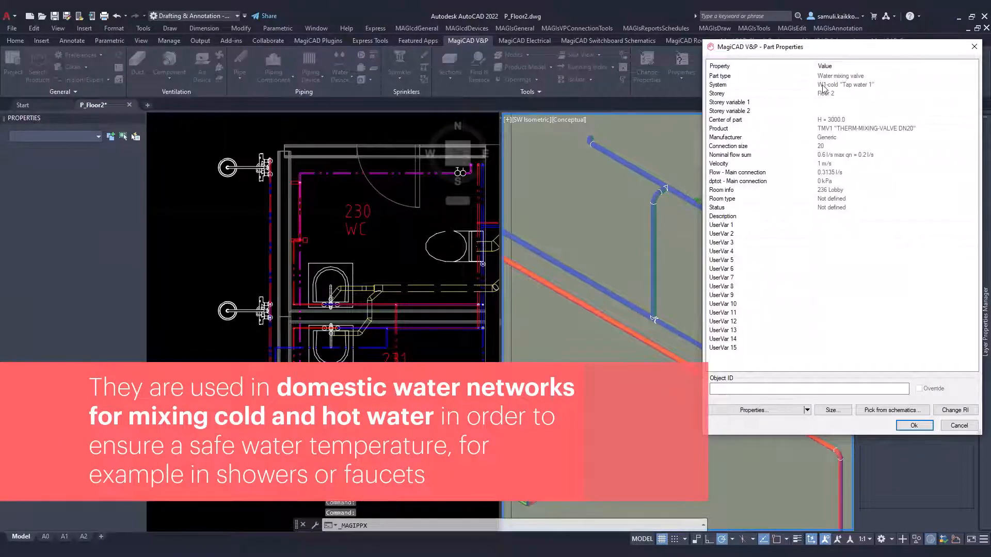
{"action": "mouse_move", "coordinate": [890, 257]}
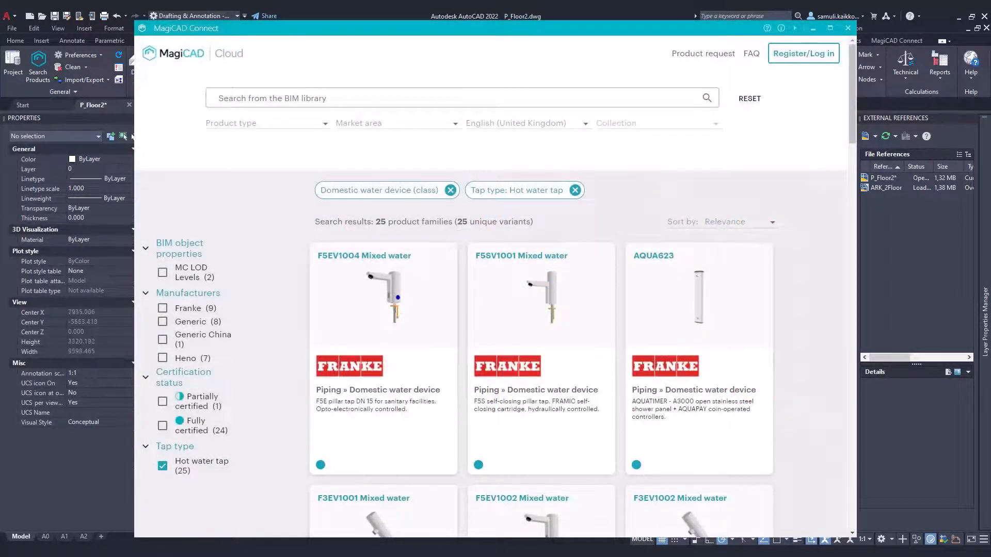
Step: Close MagiCAD Connect and choose a water mixing valve from the Water Device list
{"action": "left_click", "coordinate": [847, 28]}
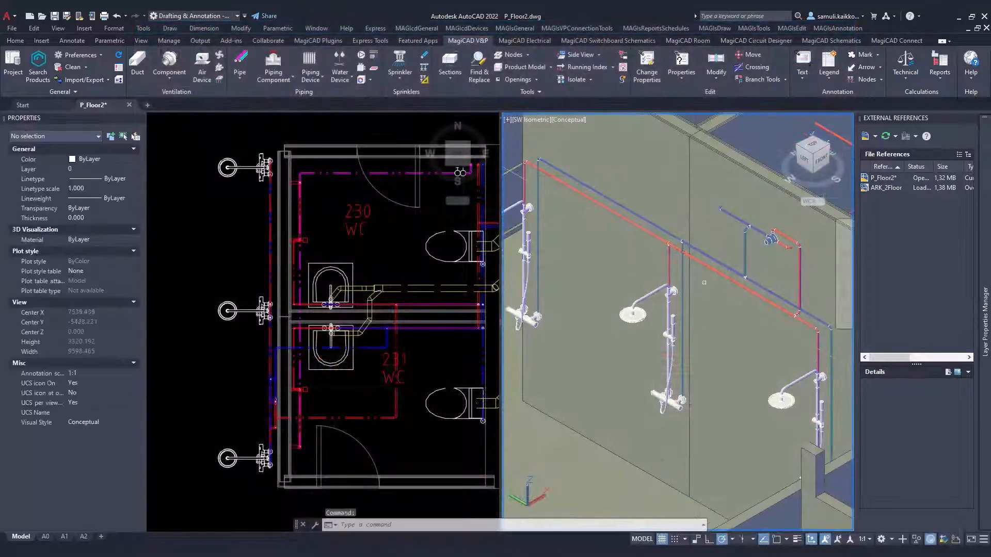
{"action": "left_click", "coordinate": [339, 70]}
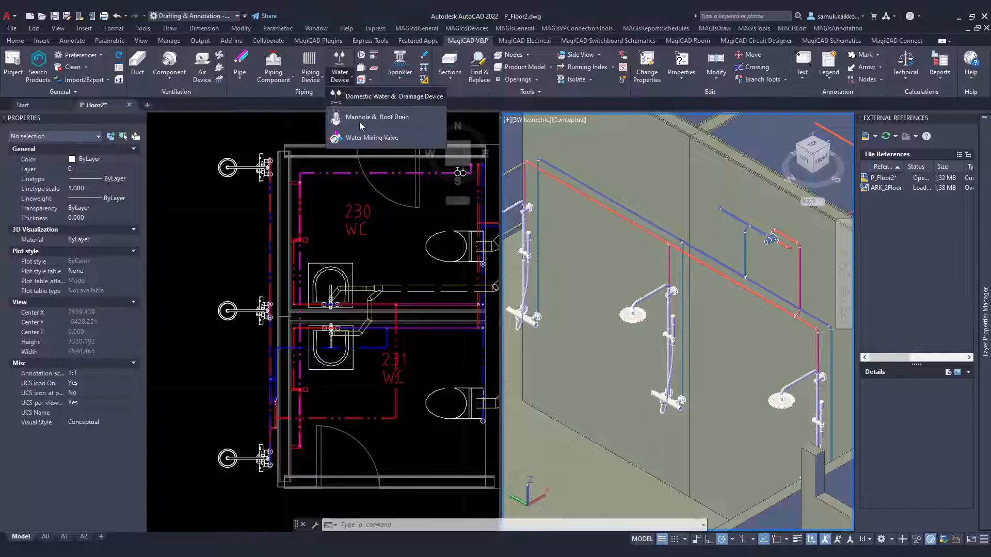
{"action": "left_click", "coordinate": [371, 137]}
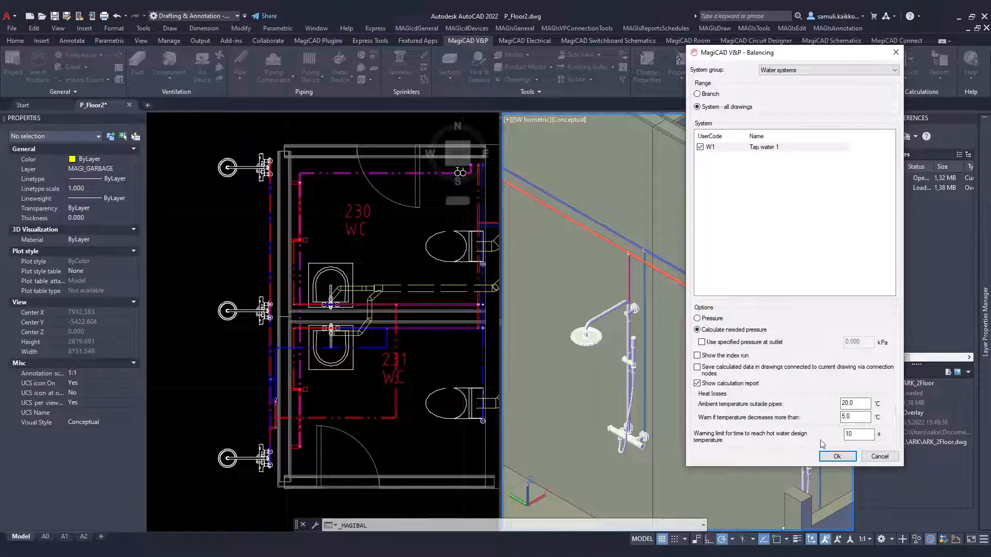
Step: Run the balancing, check the MIXING VALV row under Hot water results and close the report
{"action": "left_click", "coordinate": [836, 456]}
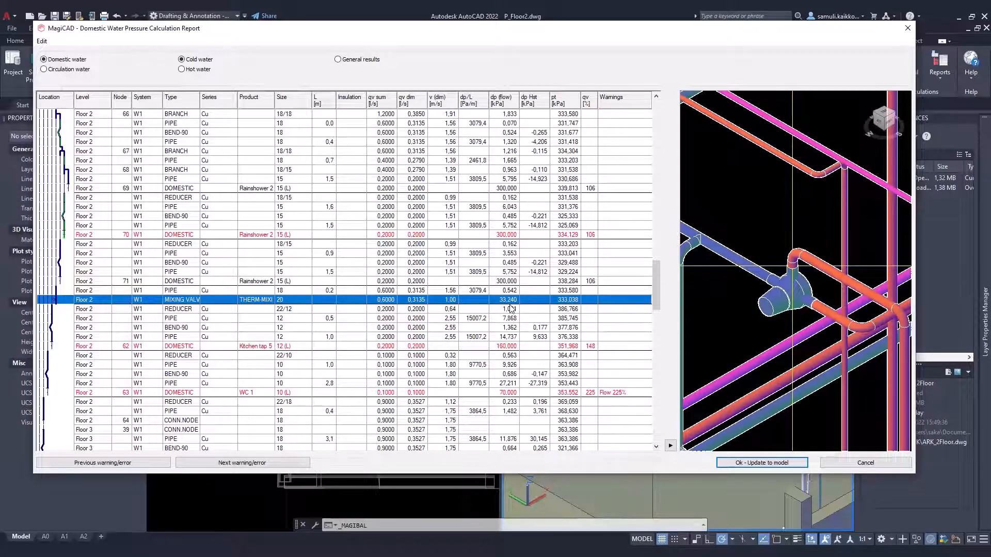
{"action": "left_click", "coordinate": [182, 69]}
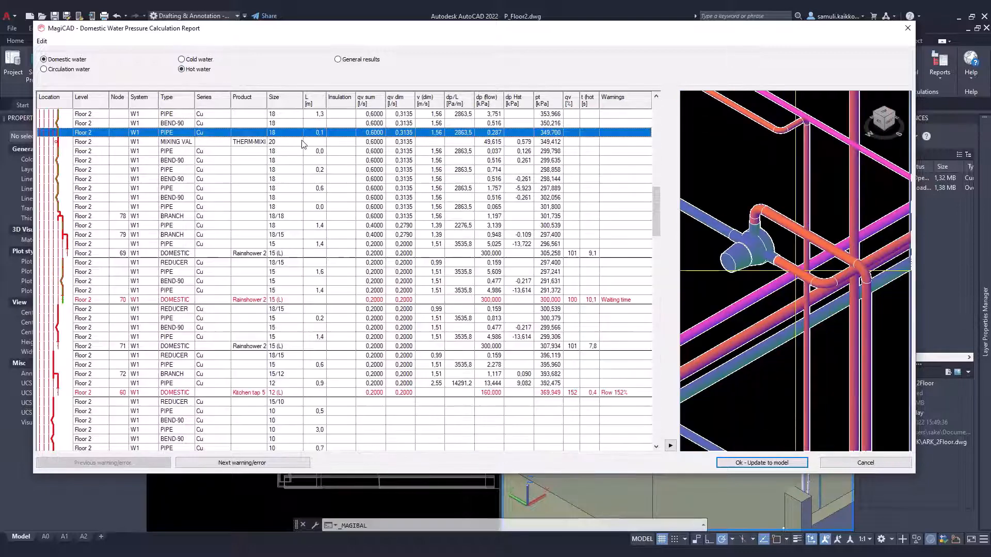
{"action": "left_click", "coordinate": [175, 141]}
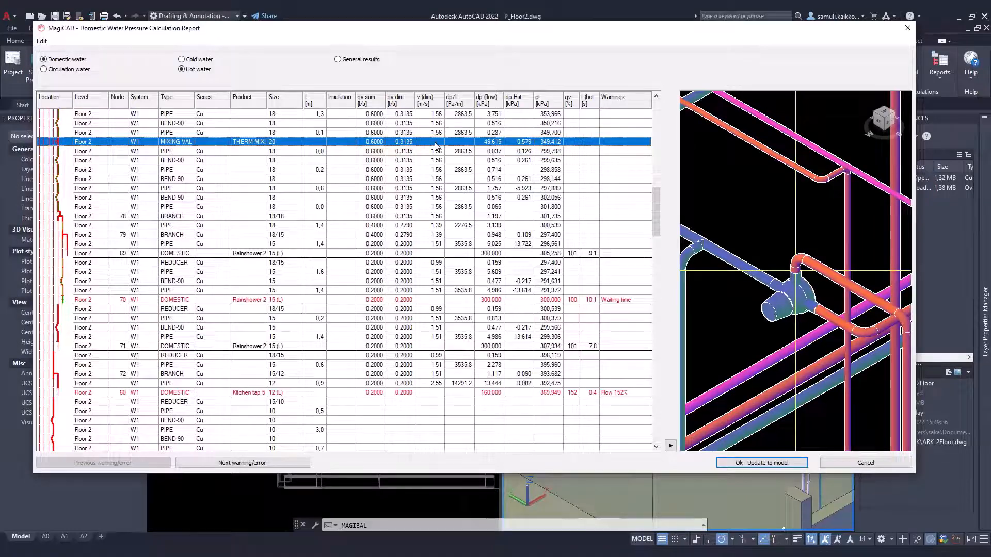
{"action": "left_click", "coordinate": [865, 461]}
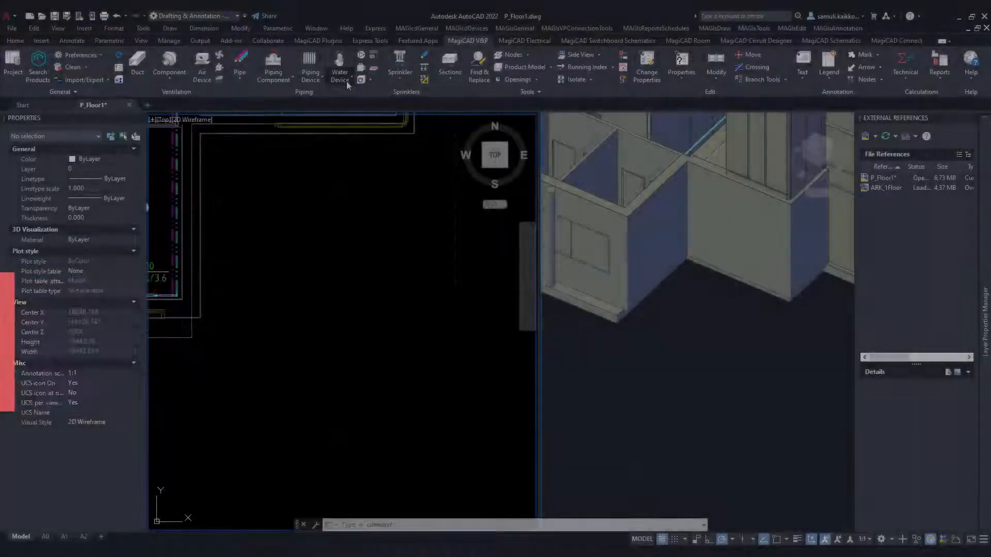
Step: Insert a Generic manhole from Manhole & Roof Drain and set its Cover diameter to 600 mm
{"action": "left_click", "coordinate": [340, 67]}
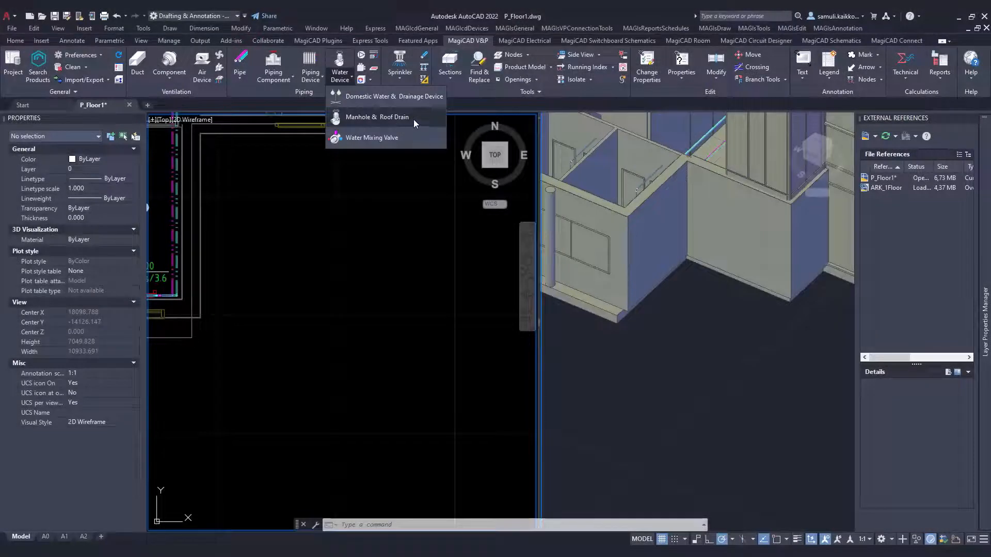
{"action": "left_click", "coordinate": [377, 118]}
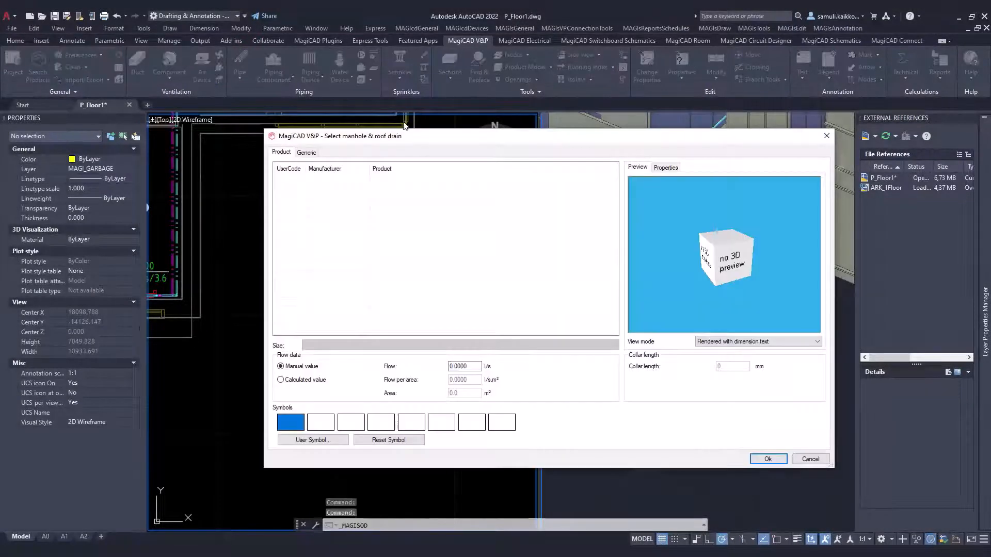
{"action": "left_click", "coordinate": [306, 152]}
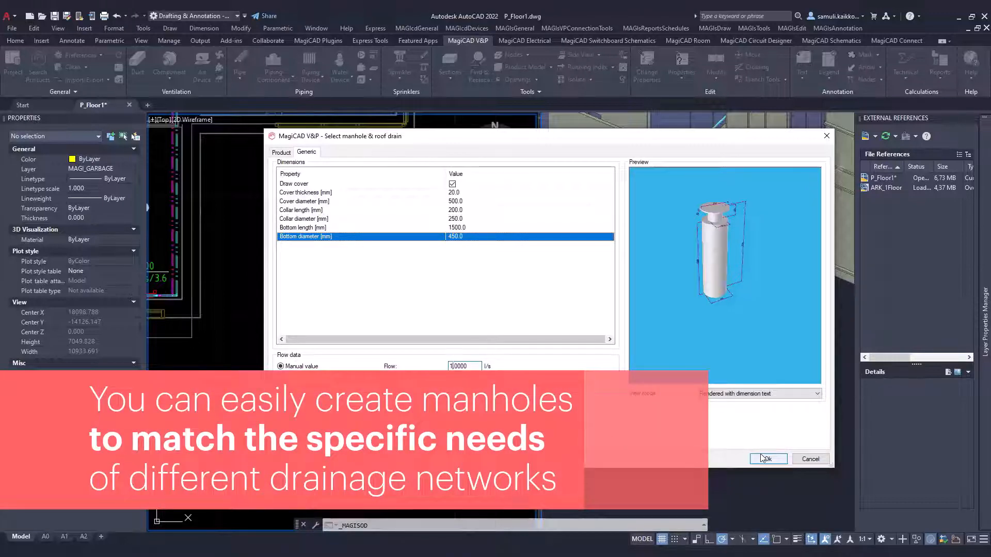
{"action": "left_click", "coordinate": [767, 458]}
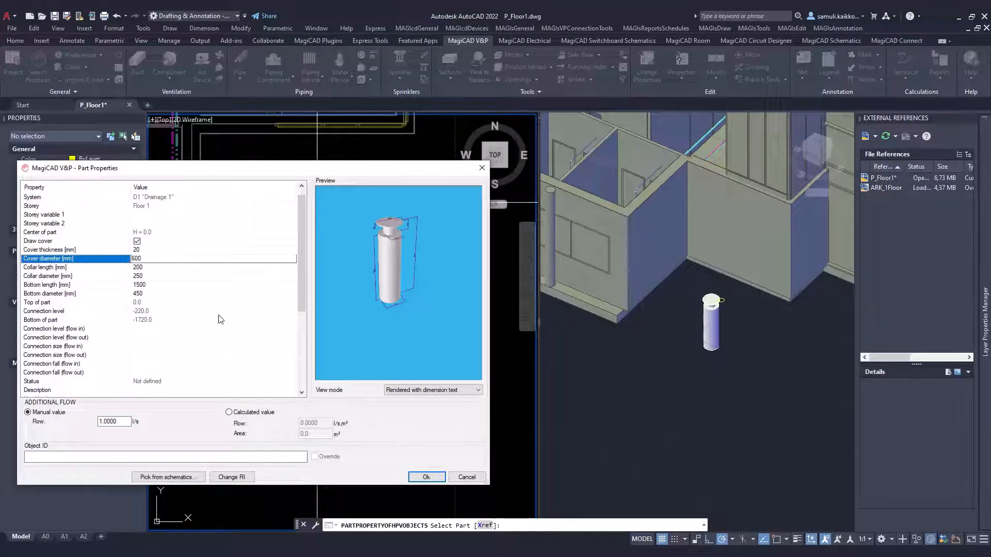
{"action": "left_click", "coordinate": [426, 476]}
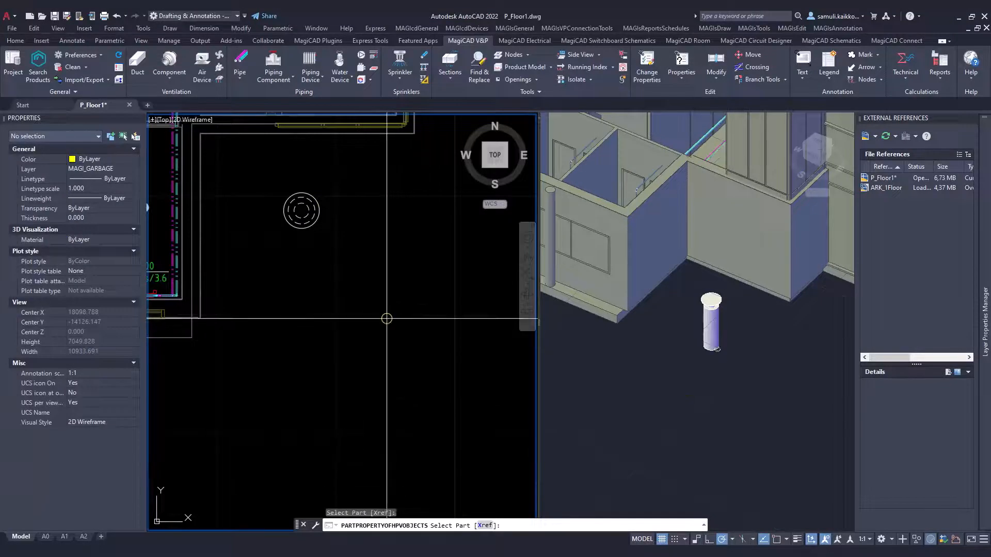
Step: Start a Drainage Pipe and choose the PP pipe series
{"action": "left_click", "coordinate": [239, 65]}
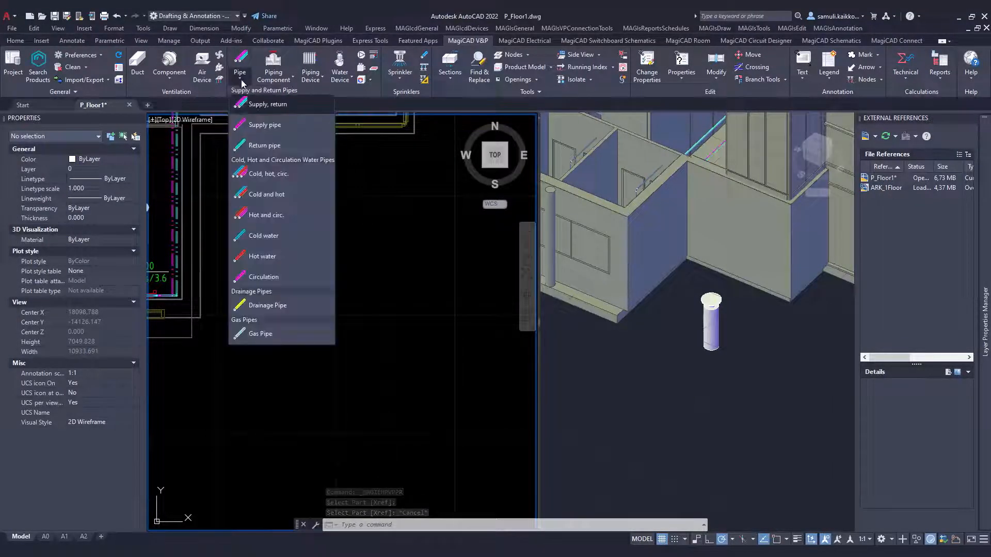
{"action": "left_click", "coordinate": [267, 304]}
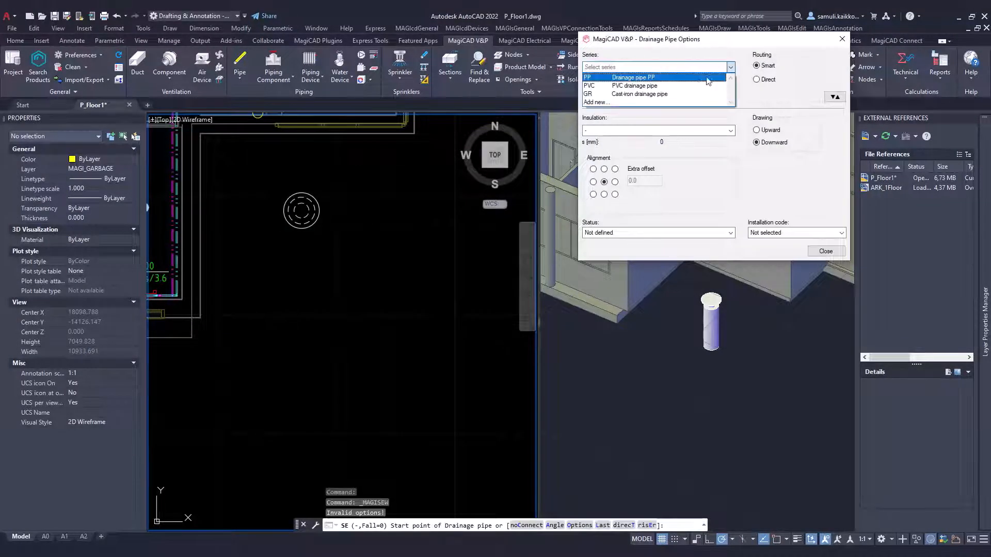
{"action": "left_click", "coordinate": [636, 77]}
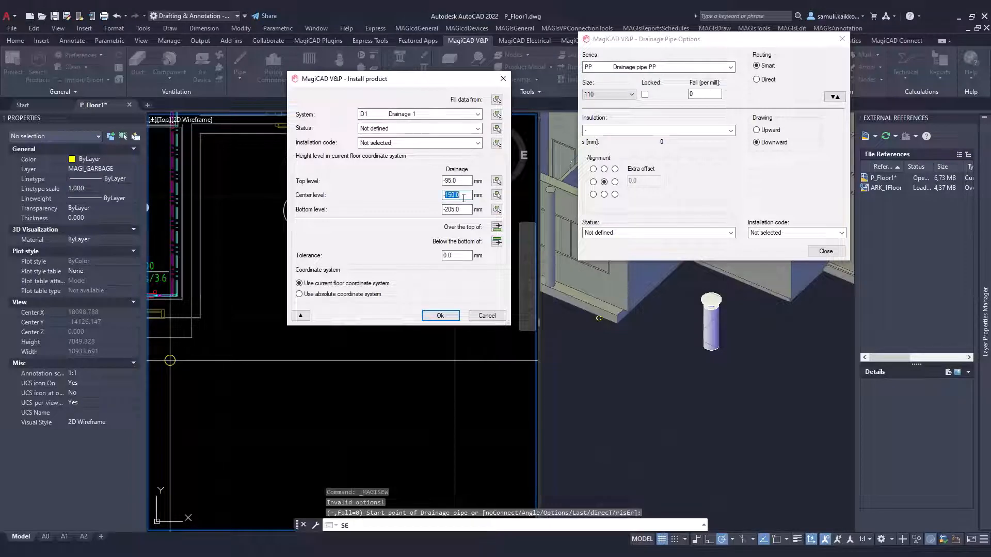
Step: Draw two 110 mm PP drainage pipes at their set levels into the manhole
{"action": "left_click", "coordinate": [439, 315]}
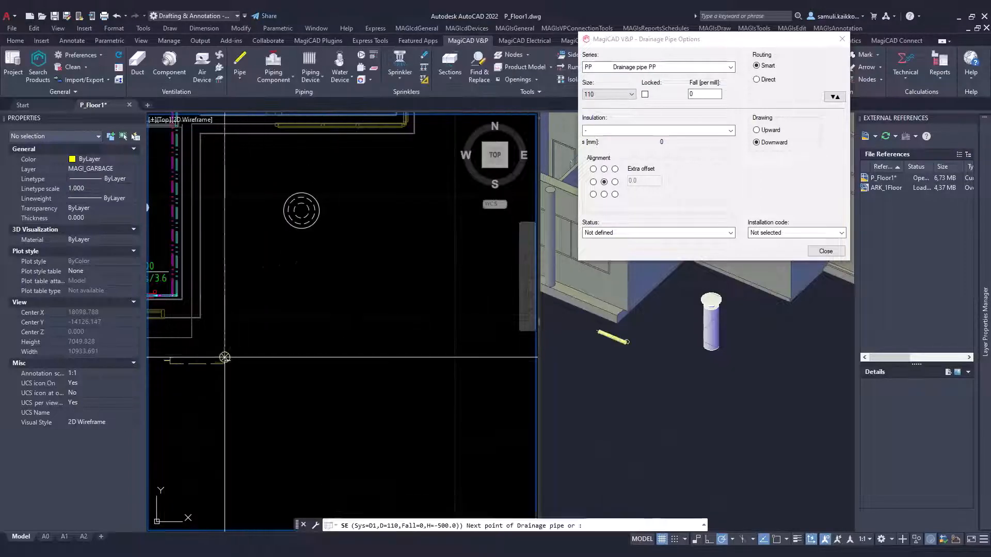
{"action": "left_click", "coordinate": [824, 251]}
{"action": "type", "text": "-800"}
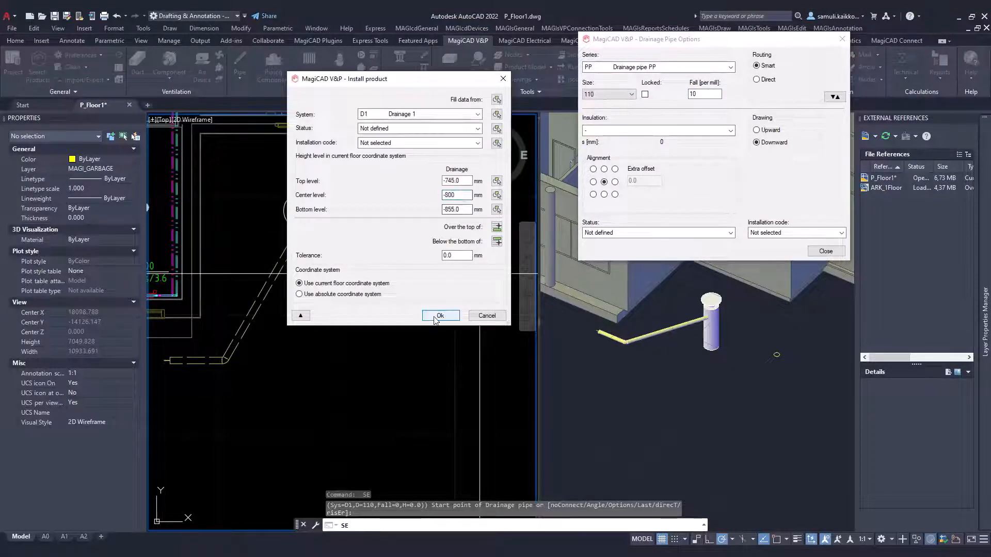
{"action": "left_click", "coordinate": [440, 315]}
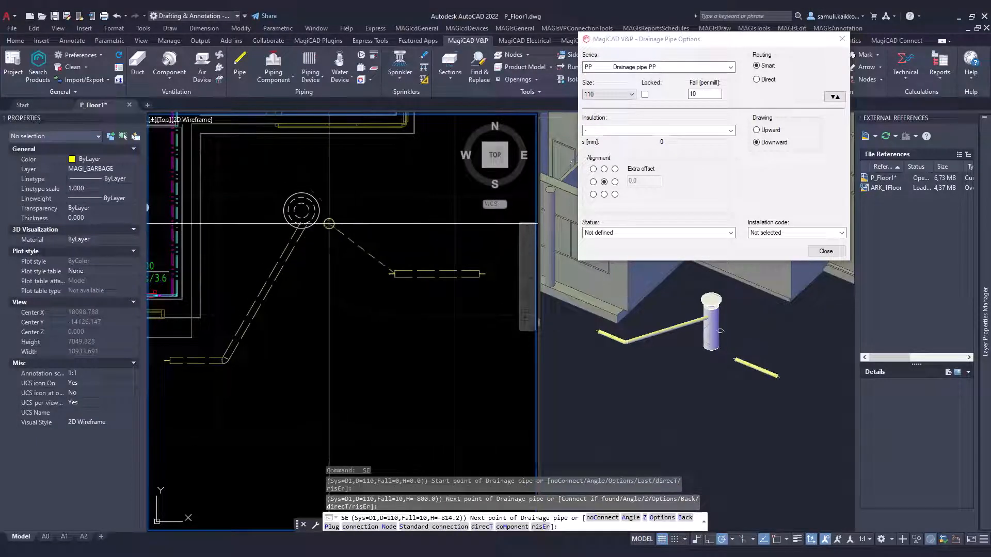
{"action": "left_click", "coordinate": [825, 251]}
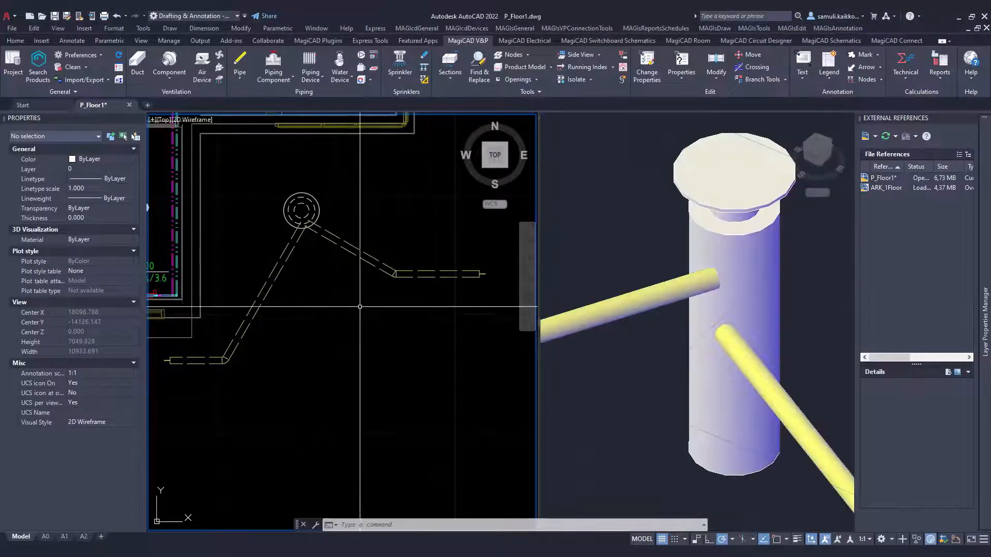